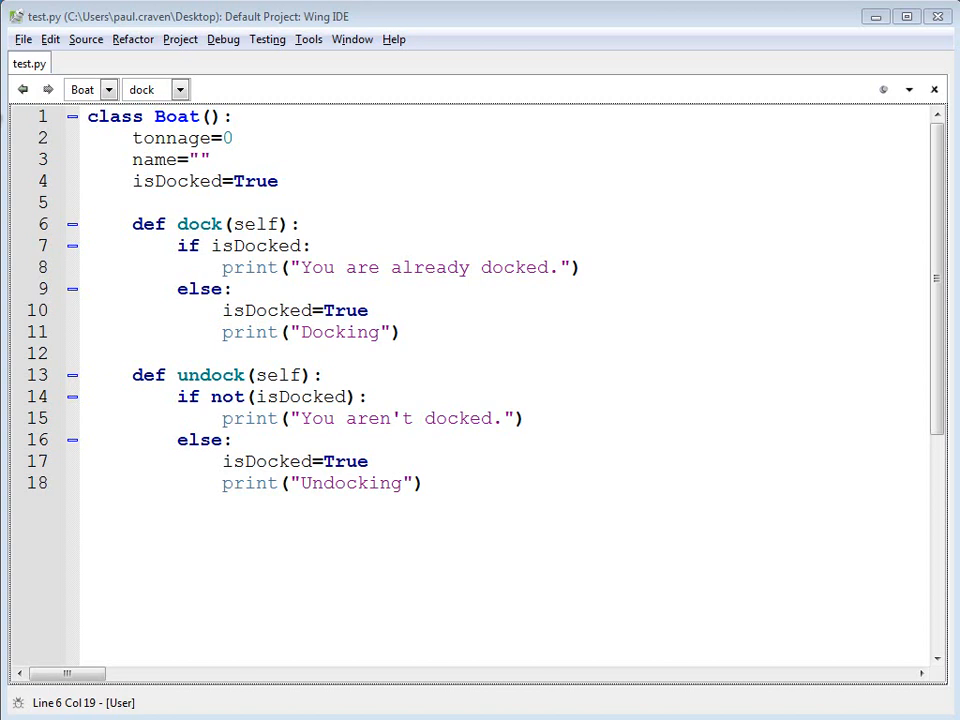
mouse_move(336, 114)
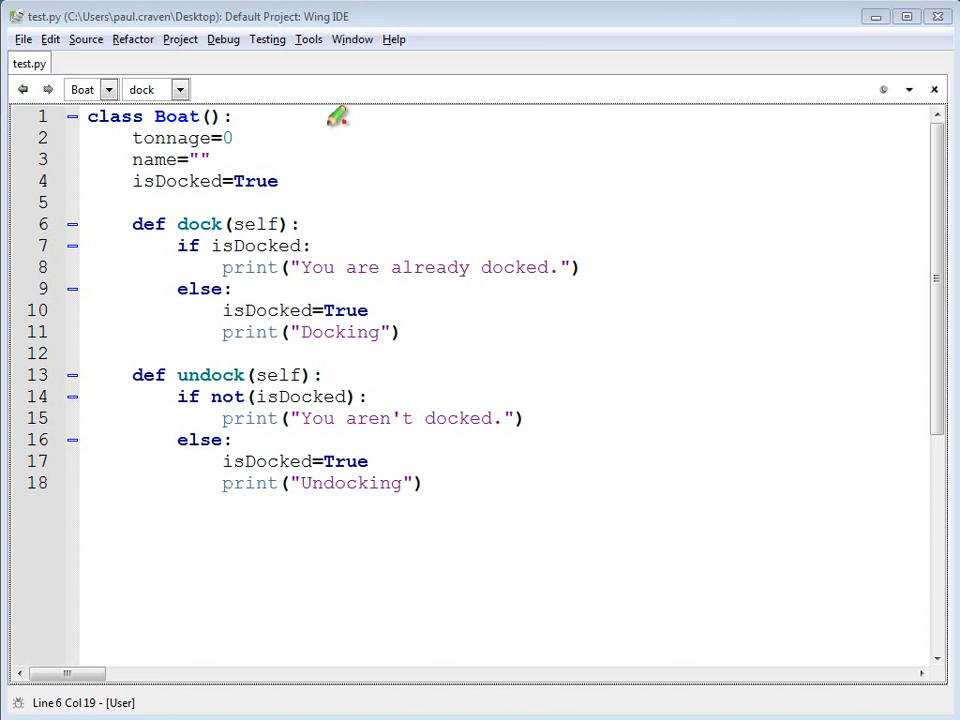
mouse_move(364, 156)
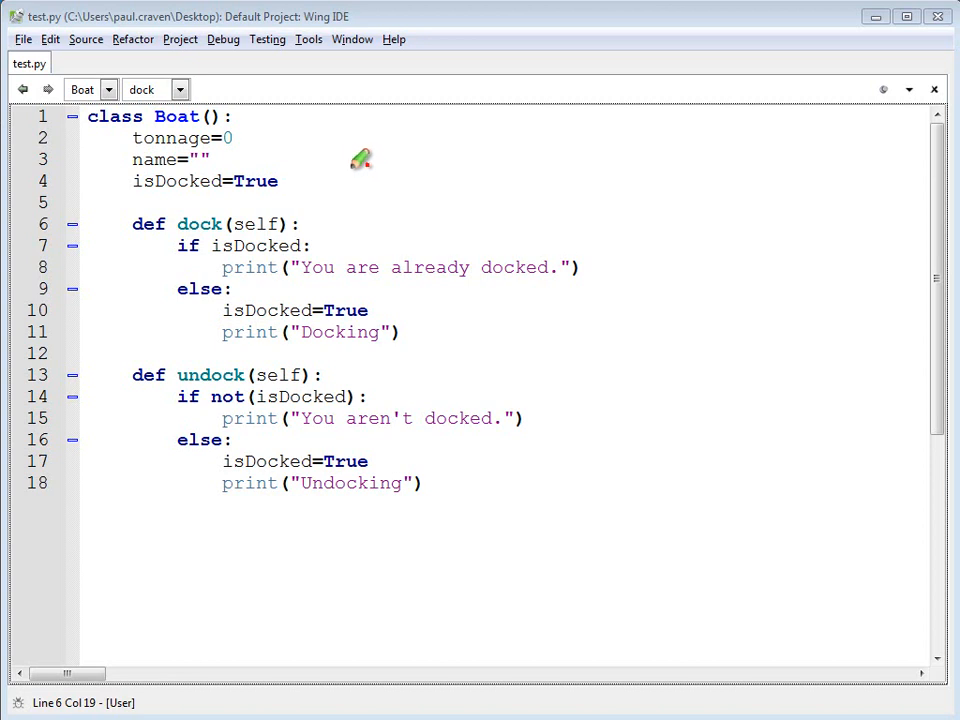
mouse_move(354, 156)
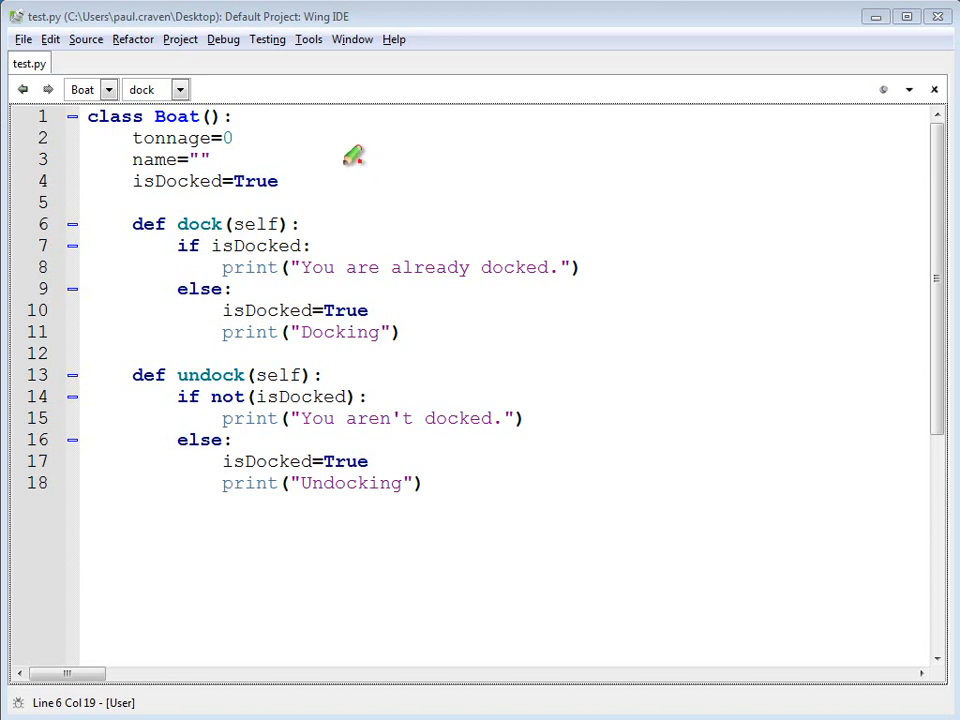
mouse_move(328, 112)
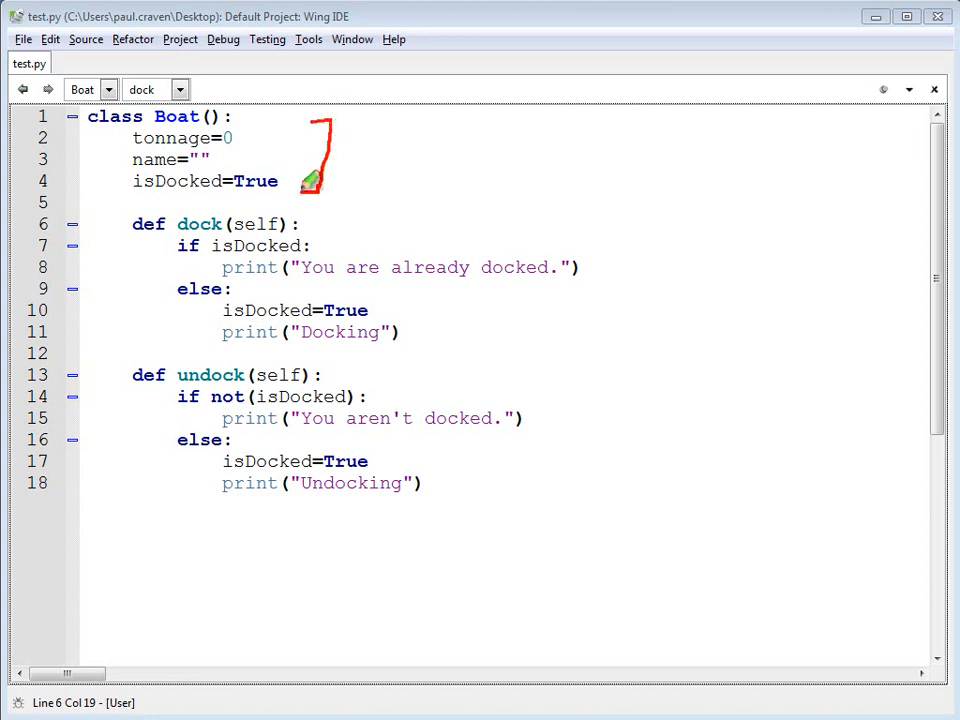
mouse_move(256, 130)
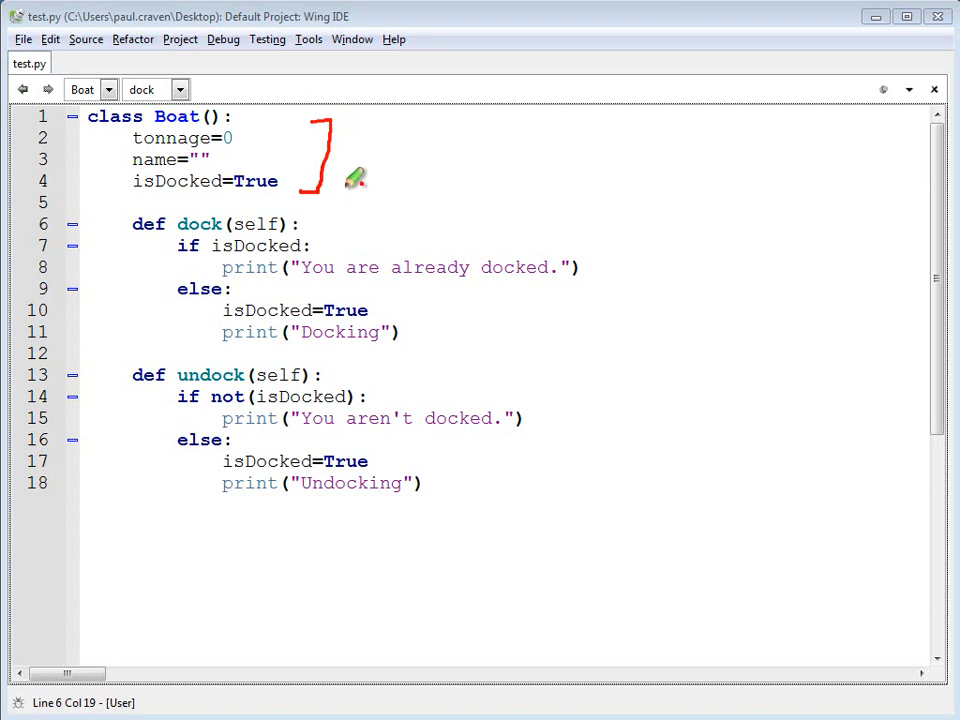
mouse_move(348, 160)
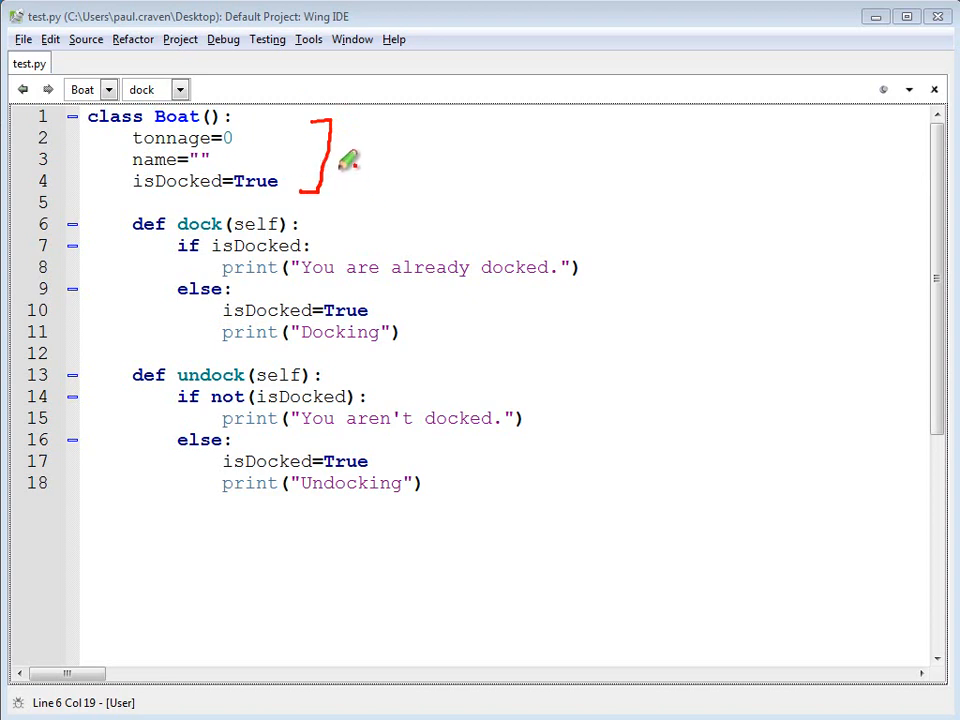
mouse_move(518, 194)
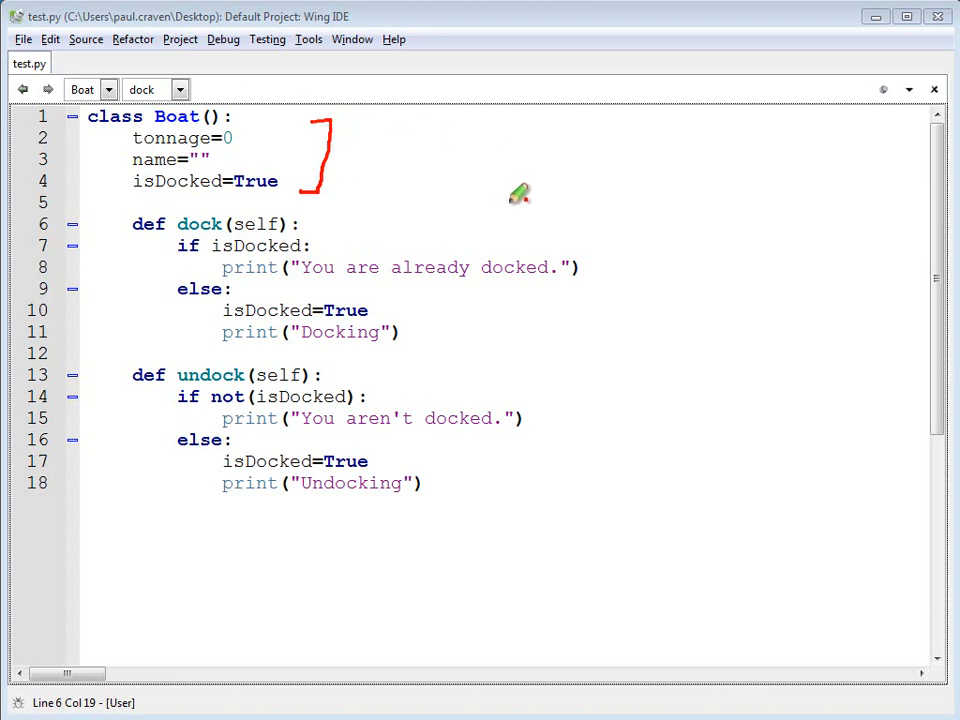
mouse_move(614, 210)
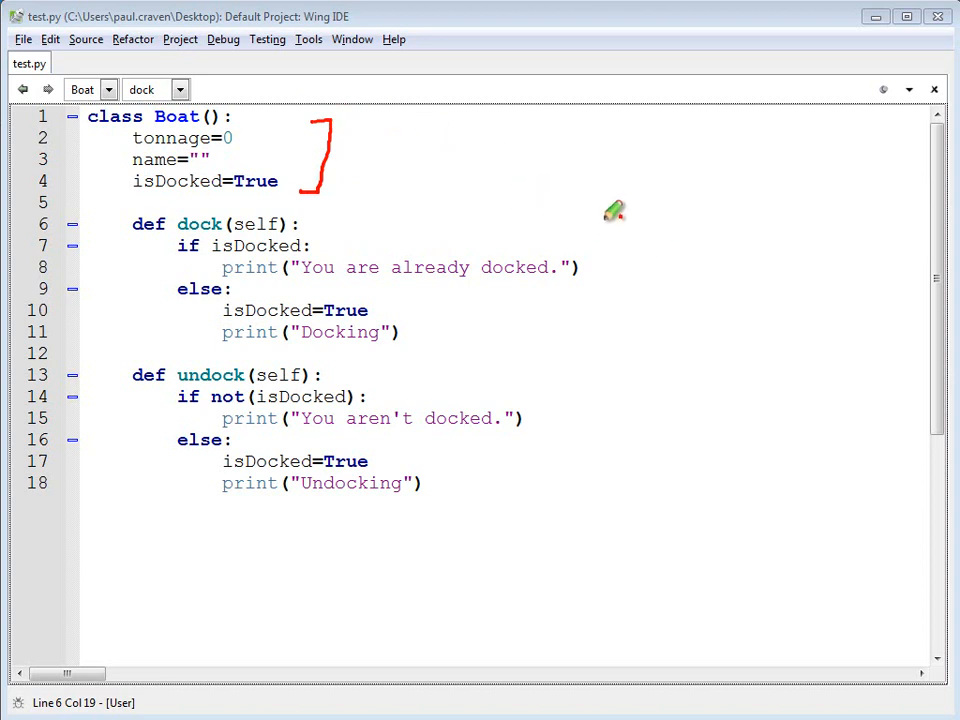
Create enterprise2 and enterprise3 Boat instances with their name and tonnage assignments.
left_click_drag(610, 210, 630, 370)
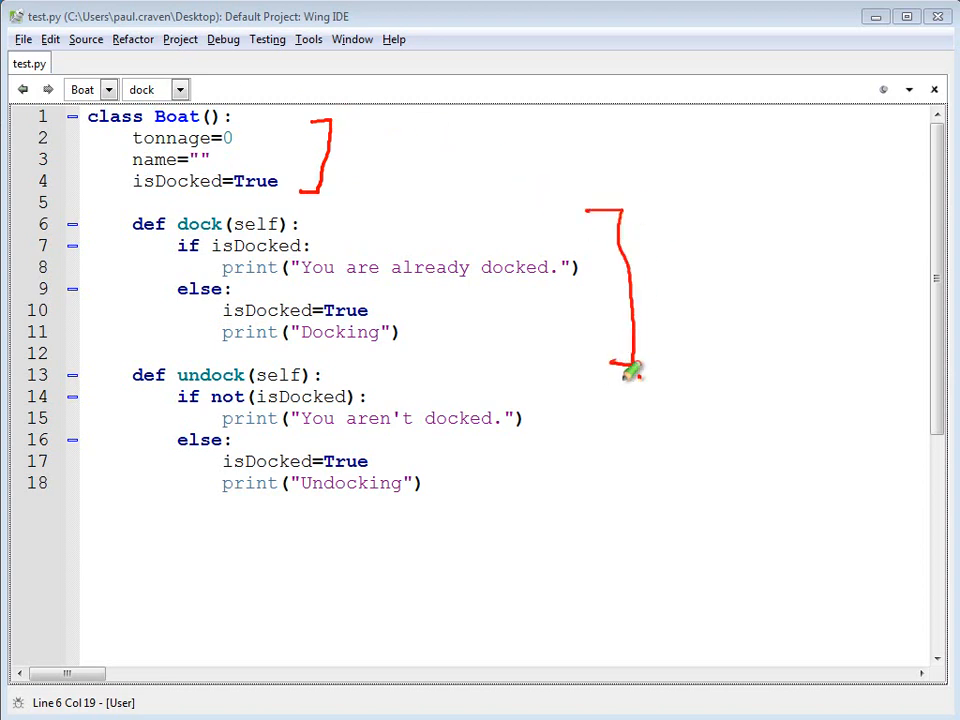
left_click_drag(630, 376, 620, 490)
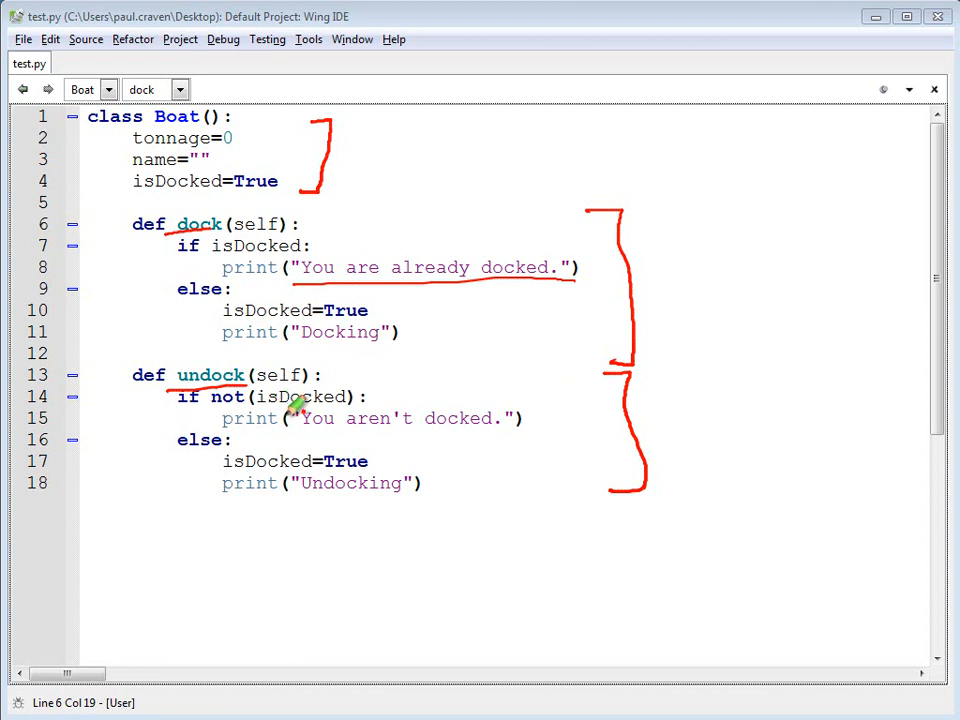
mouse_move(390, 456)
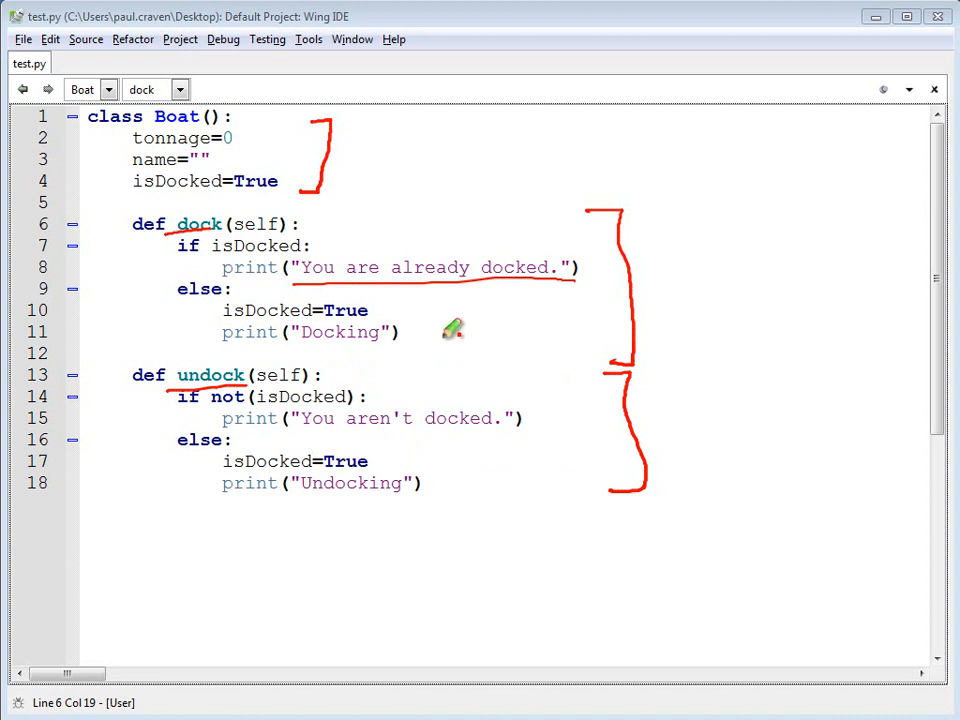
mouse_move(452, 268)
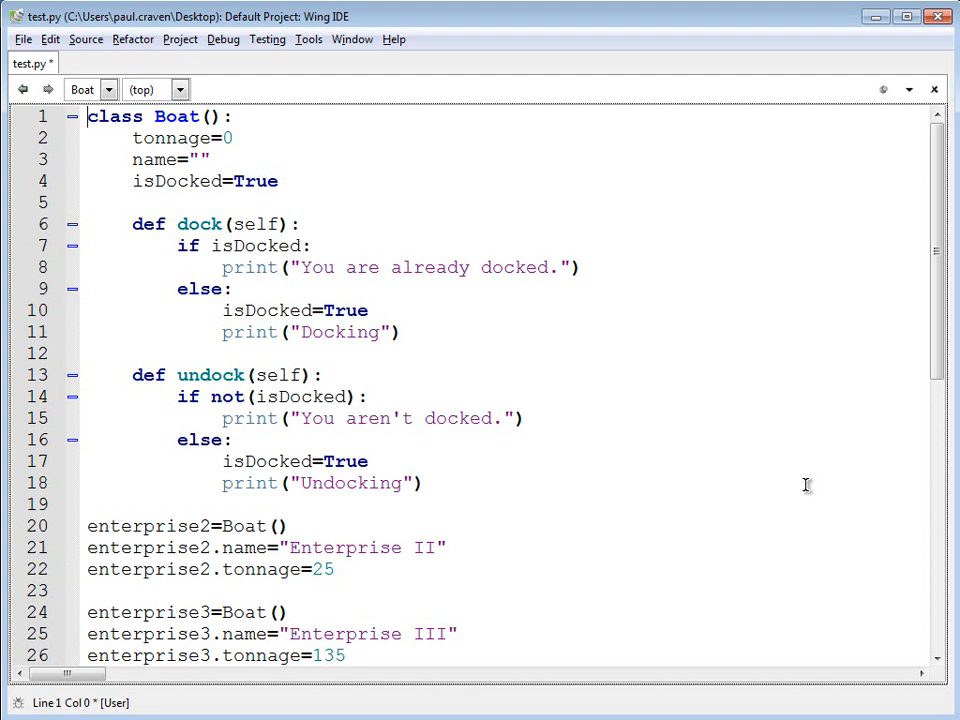
mouse_move(484, 490)
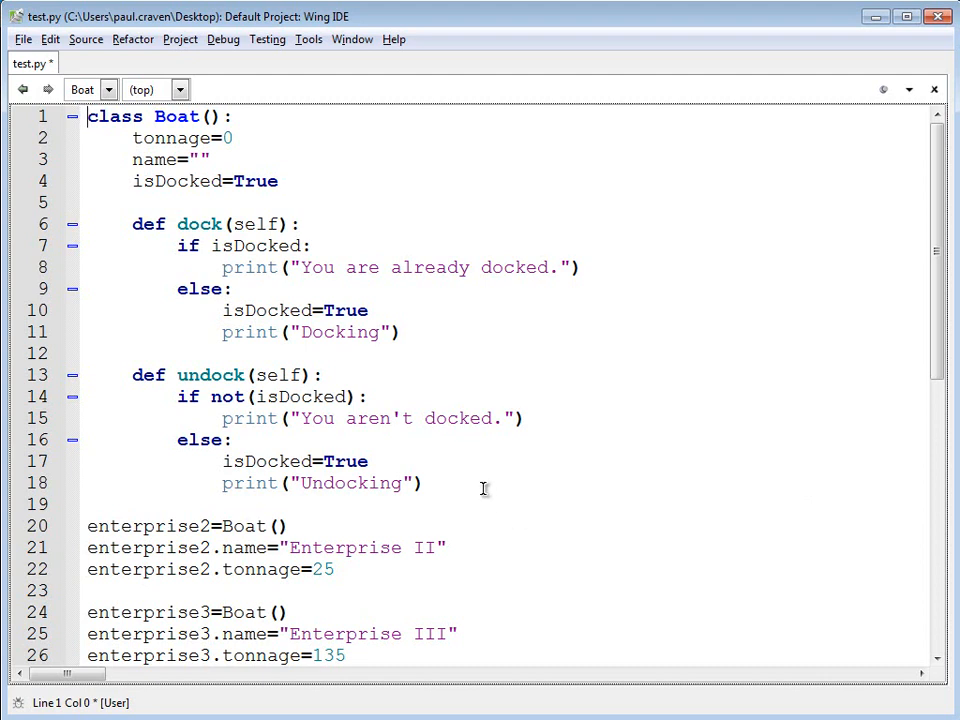
Type and discard a trial def submerge(self), then select the whole Boat class (lines 1–18).
key("Return")
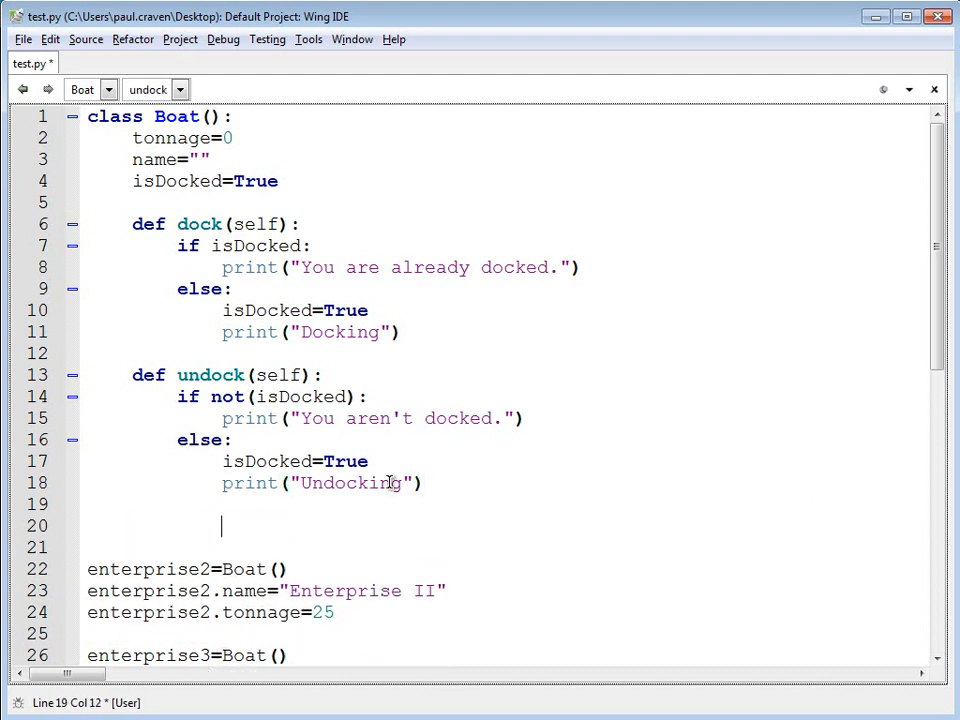
type("def submer")
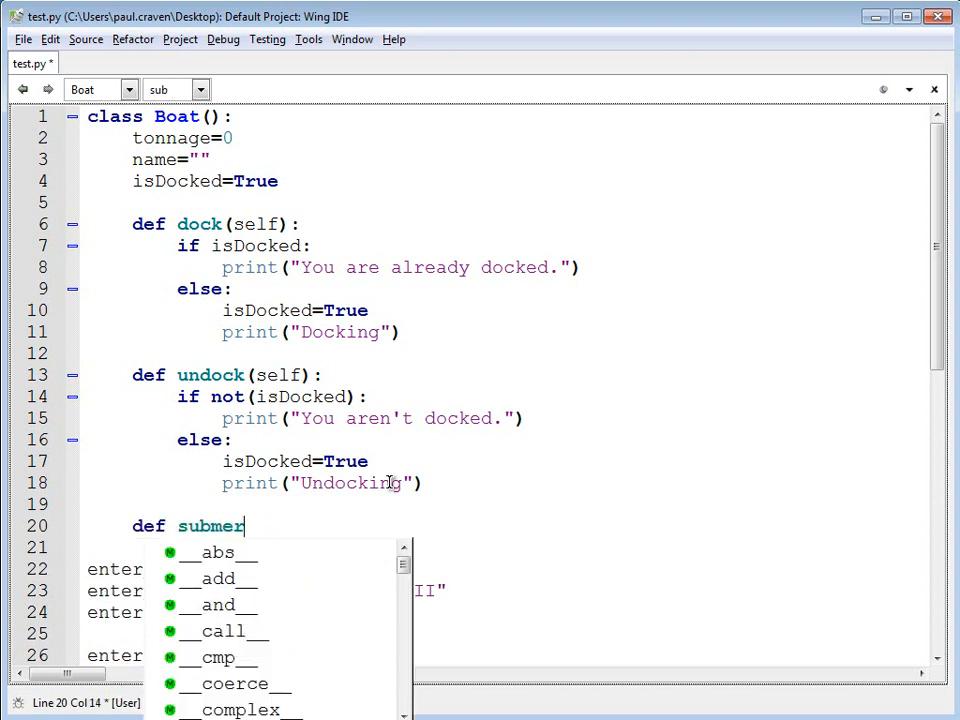
type("ge(self")
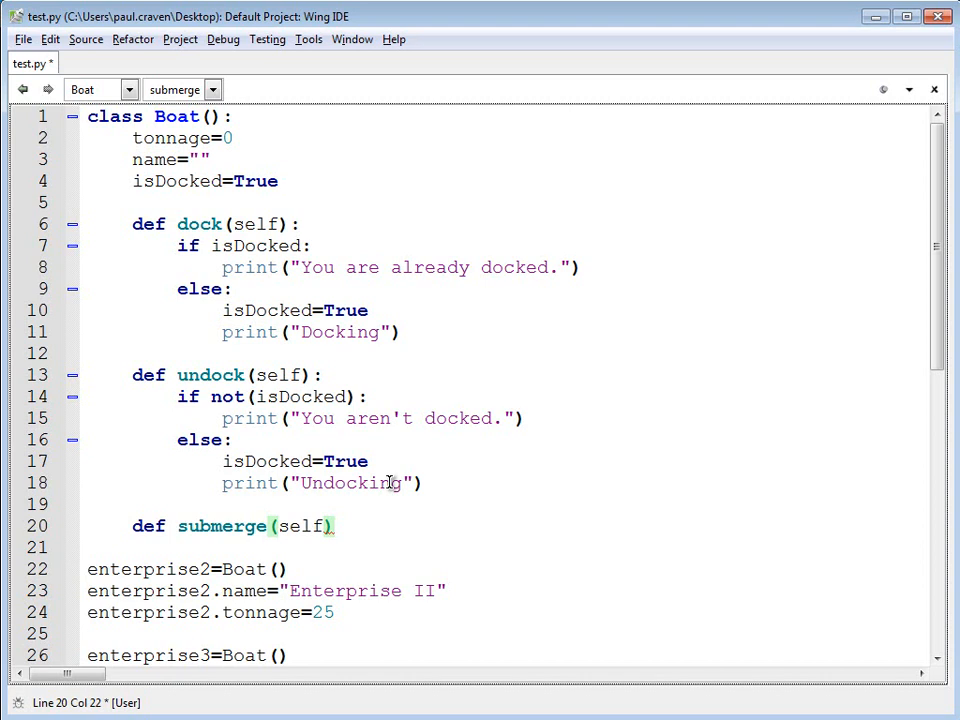
left_click_drag(132, 526, 336, 526)
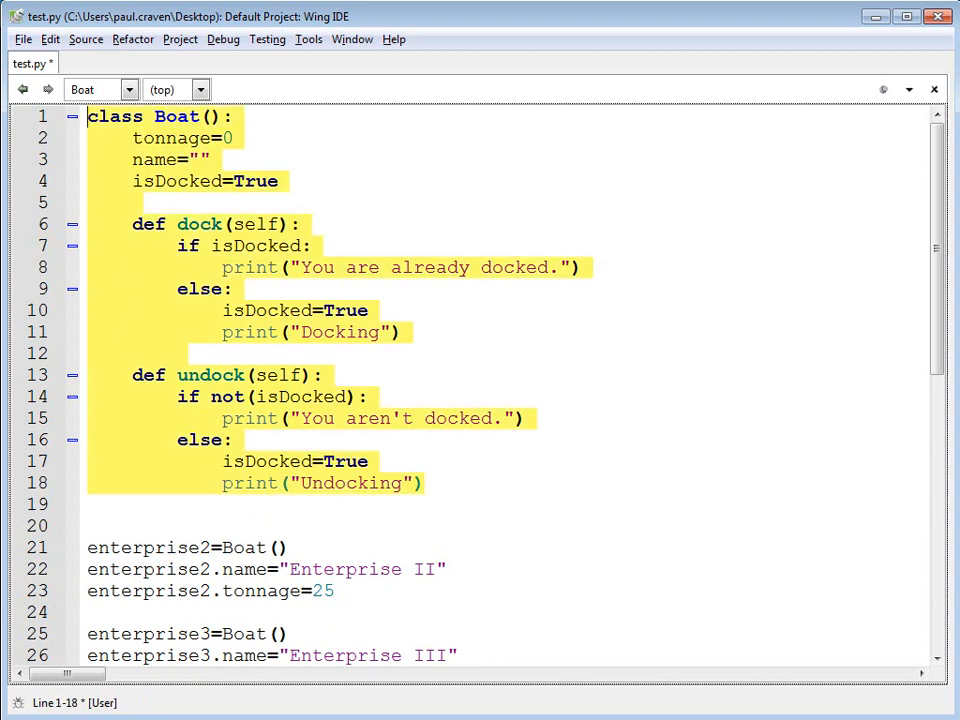
Paste the copied Boat class on line 19 and rename it Submarine.
left_click(100, 504)
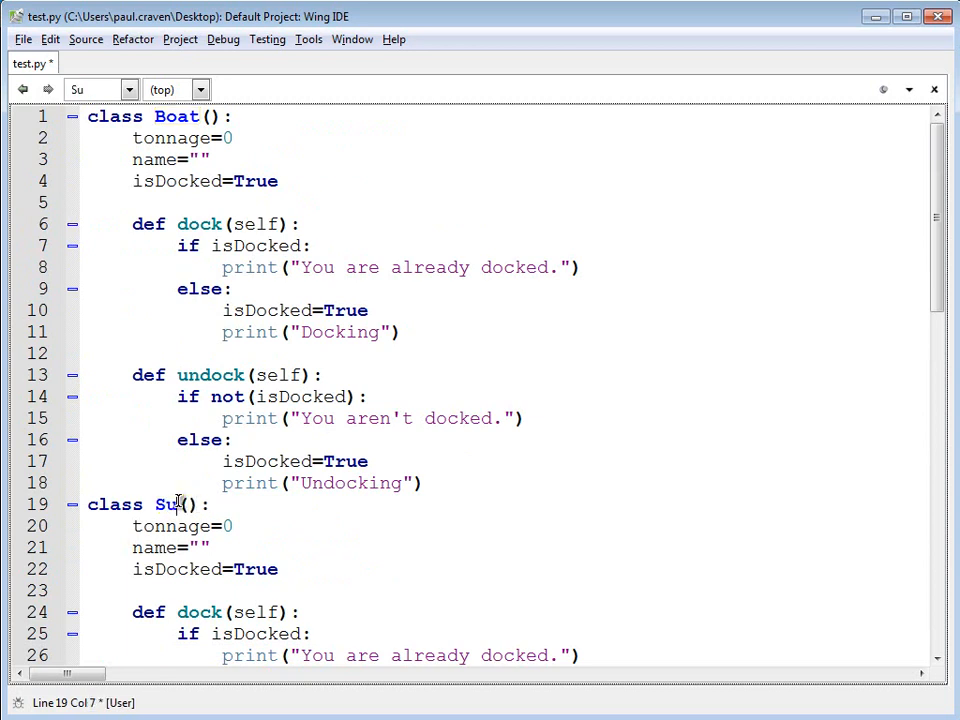
type("bmarine")
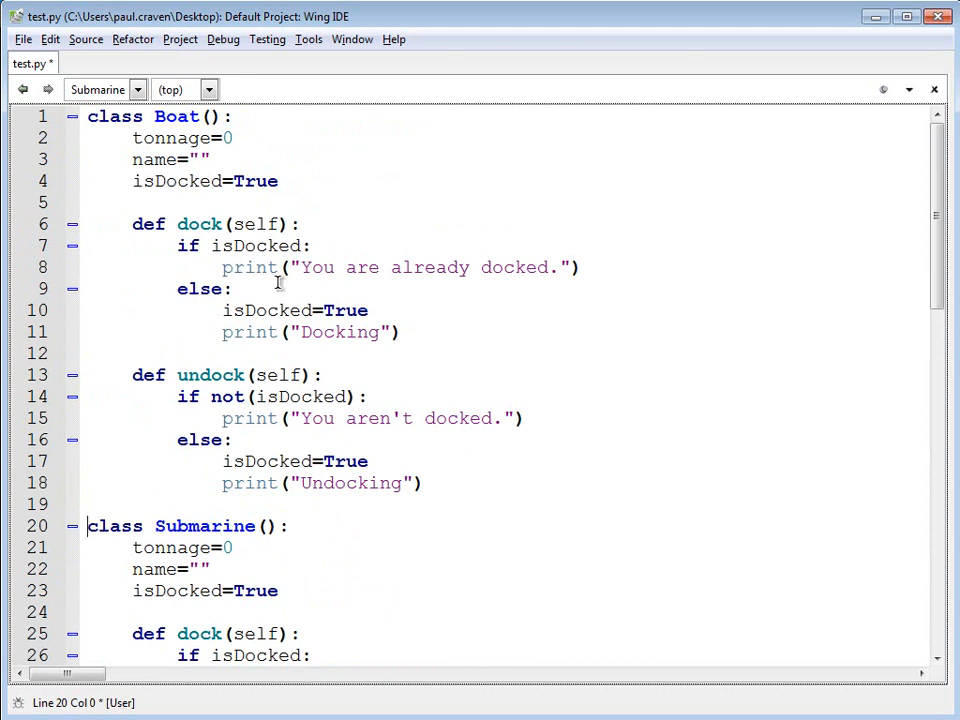
scroll("down", 3)
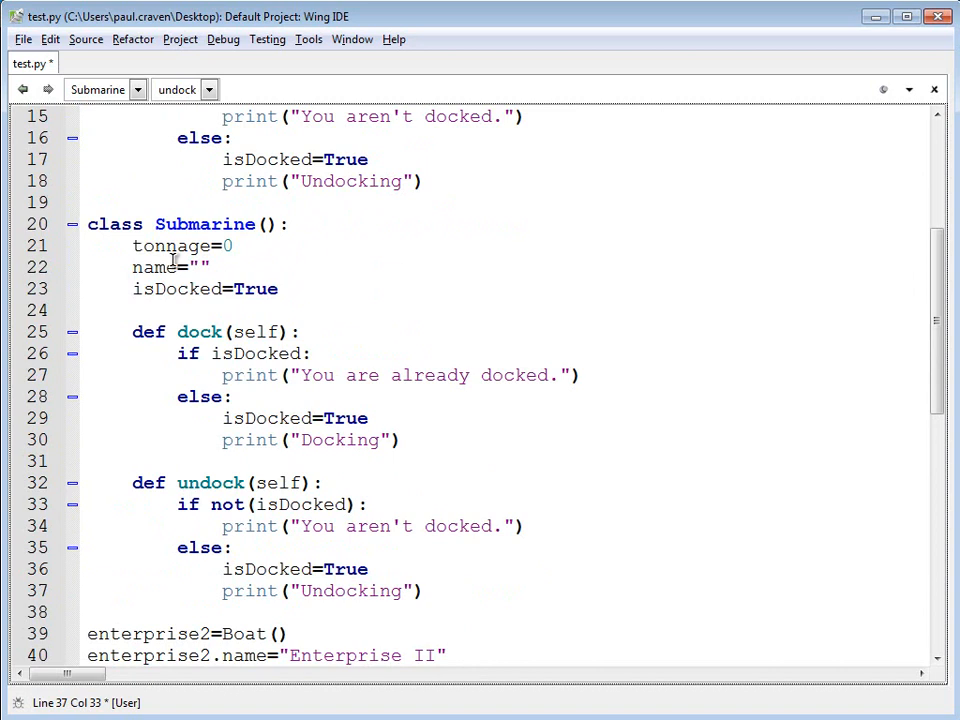
Select lines 33–37, the if/else body of Submarine's undock method.
left_click(456, 590)
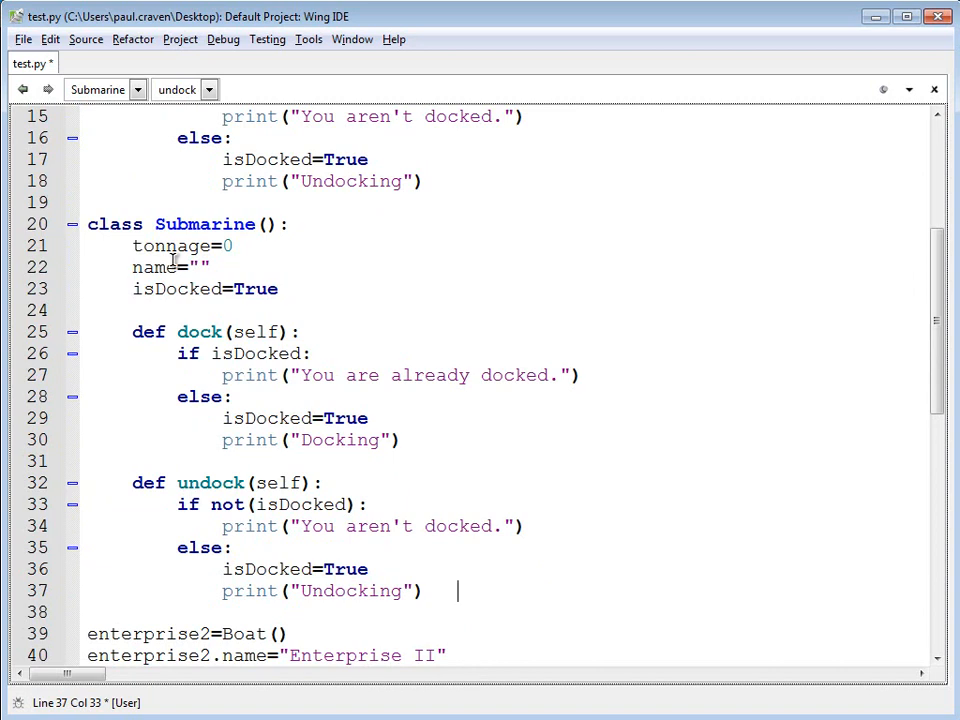
left_click(210, 268)
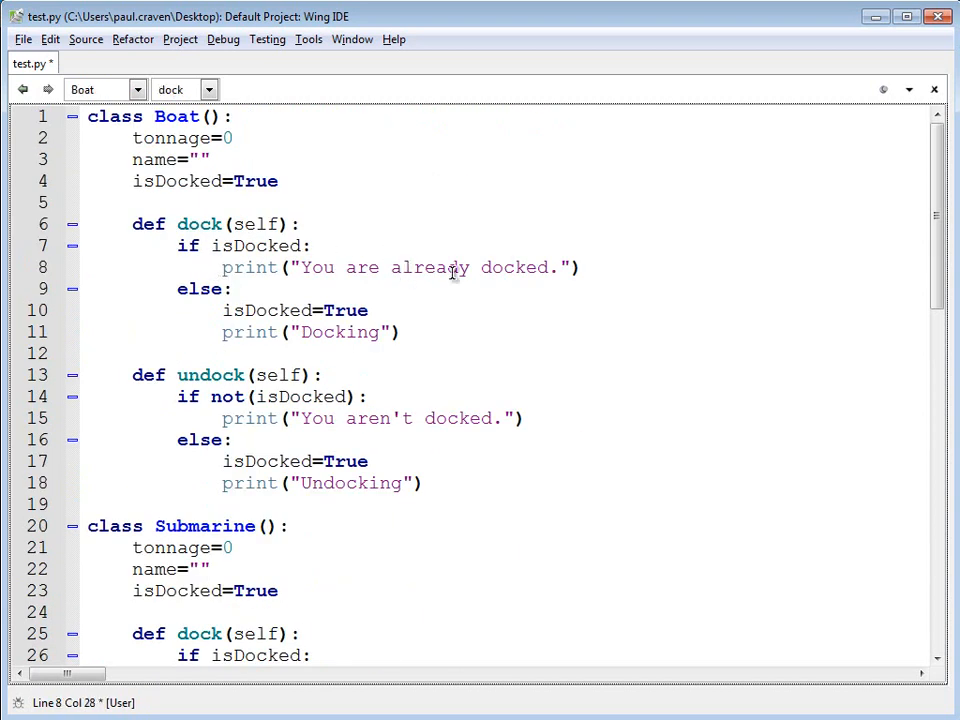
left_click_drag(320, 268, 560, 268)
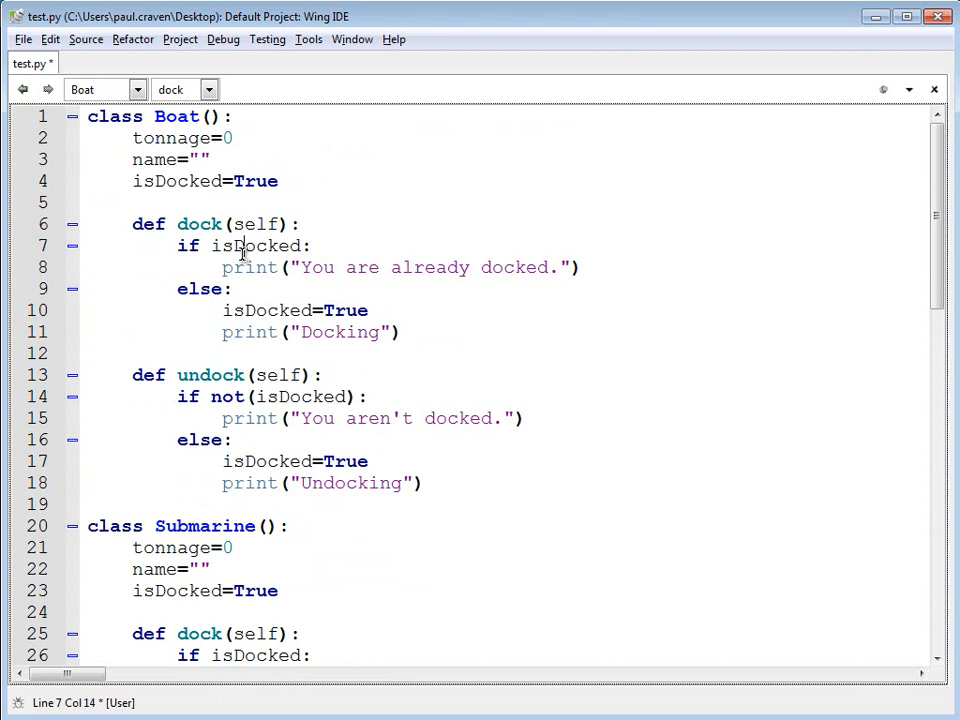
scroll("down", 3)
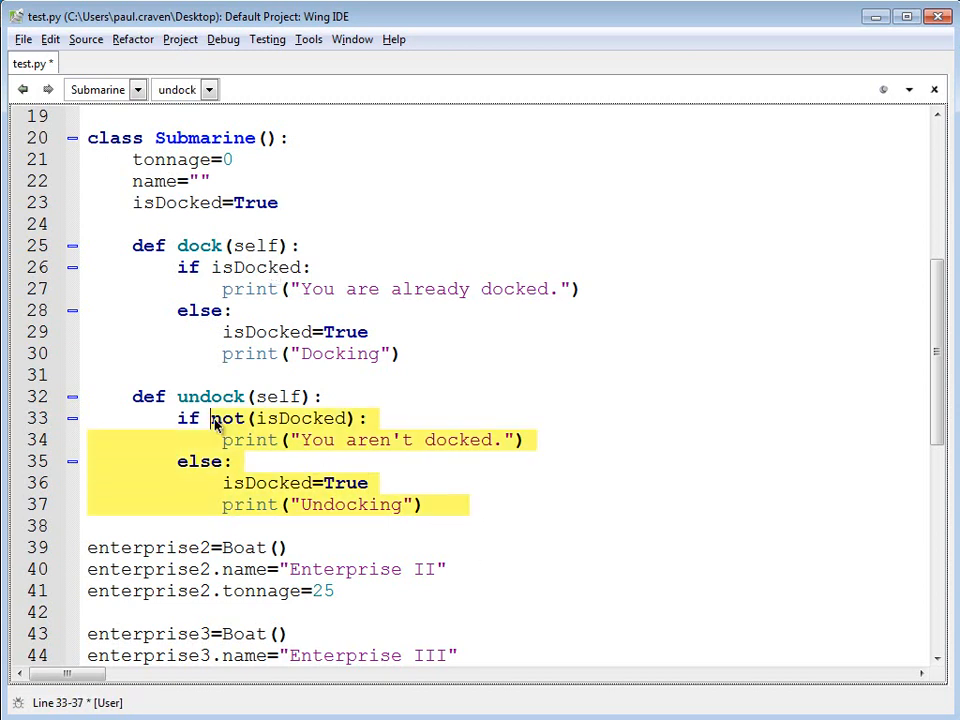
Delete the selected lines 33–37 from Submarine's undock method.
key("Delete")
type("def")
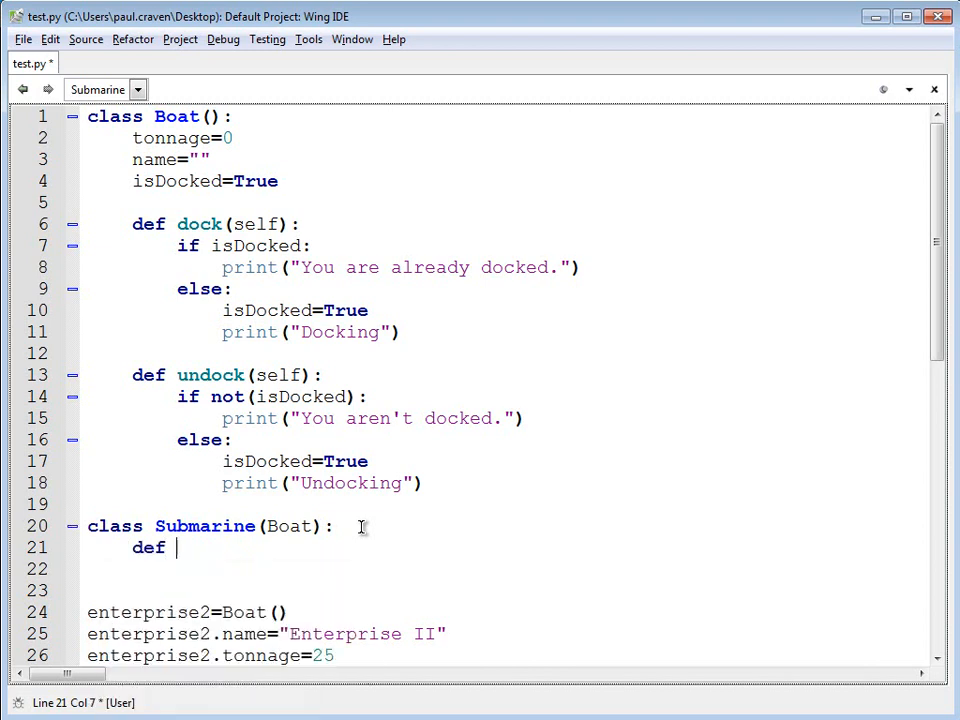
Add def submerge(self): with print("Submerge!") under class Submarine(Boat).
type("submer")
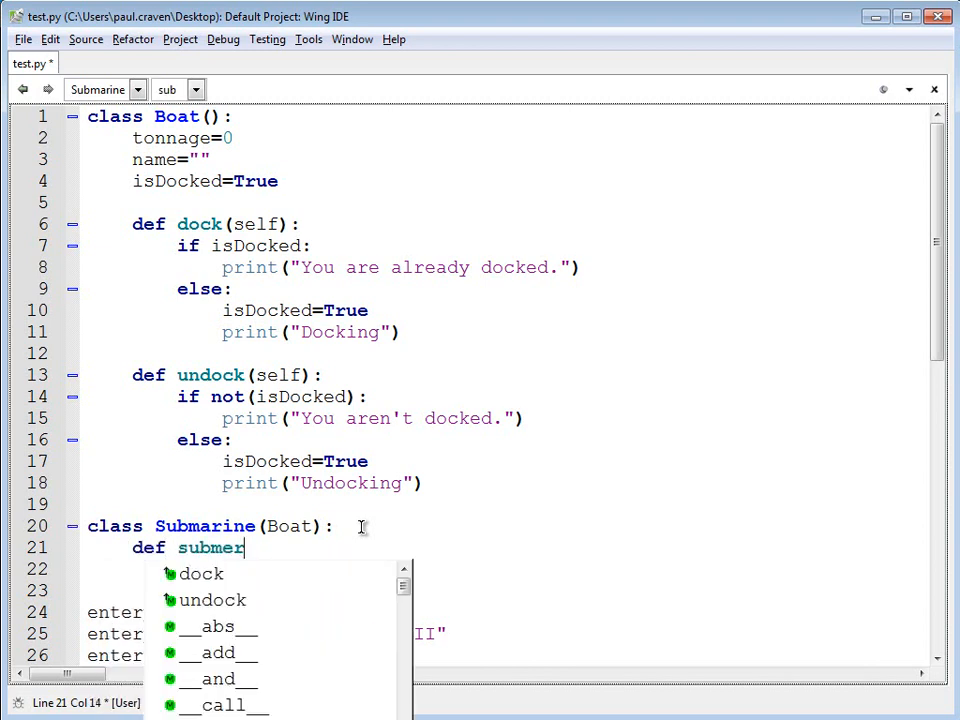
type("ge(self):")
left_click(504, 570)
type("print(\"Submerge!\")")
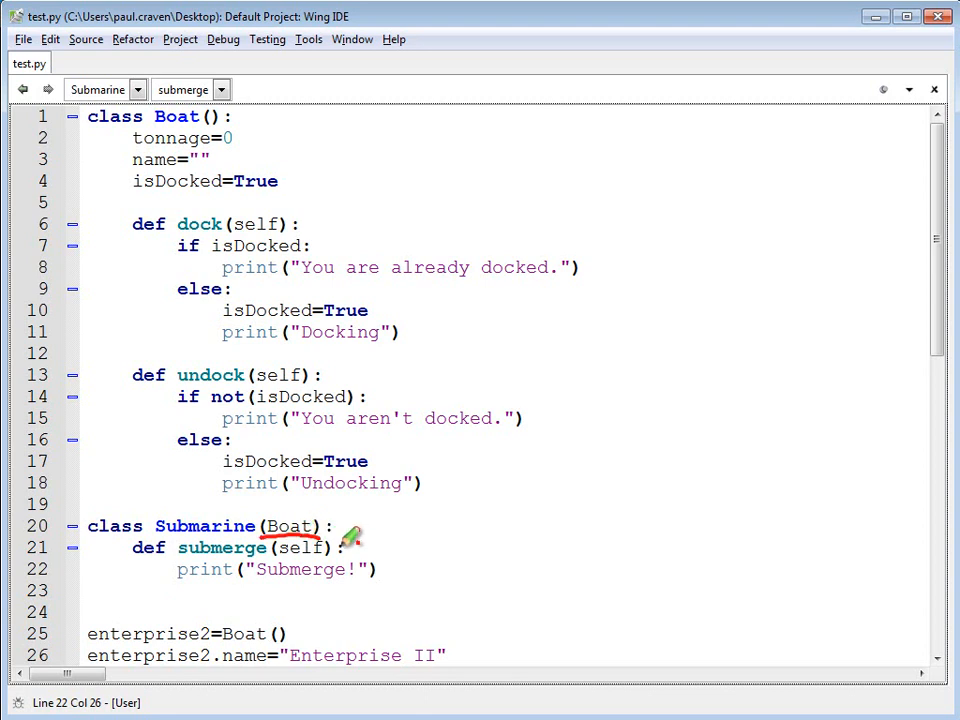
mouse_move(506, 482)
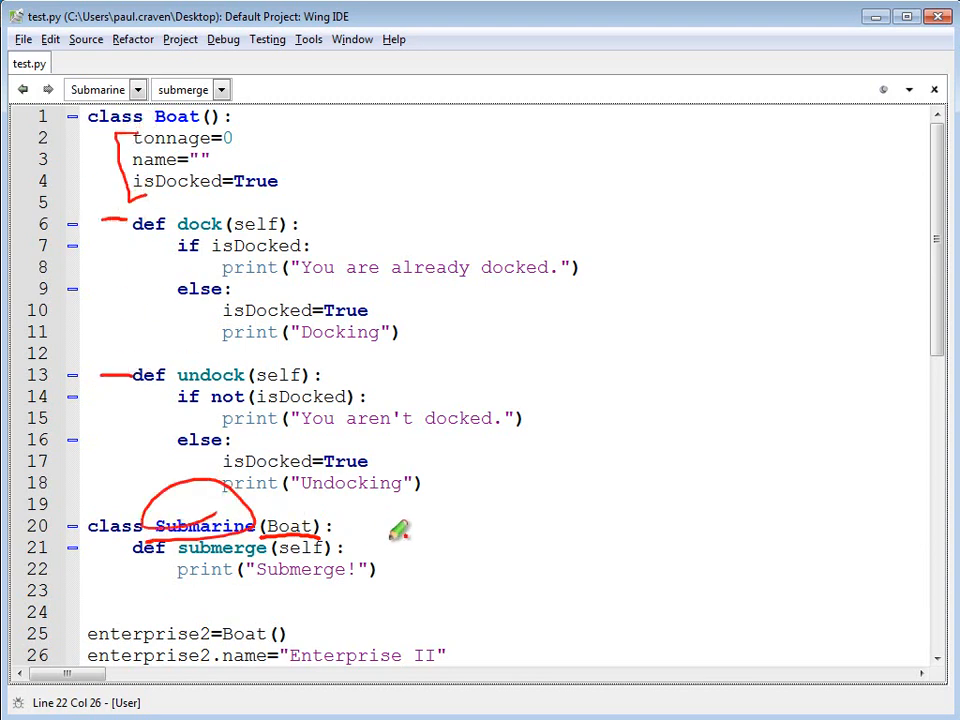
Bracket Submarine's submerge method in red and label it "+ submerge".
left_click_drag(400, 544, 410, 596)
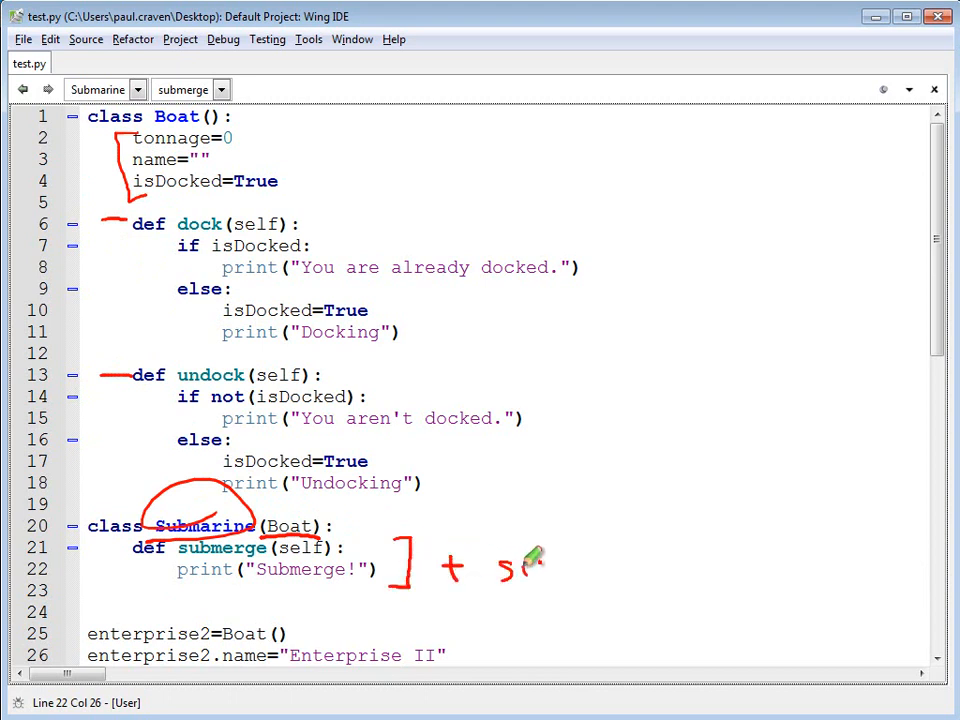
left_click_drag(510, 570, 610, 570)
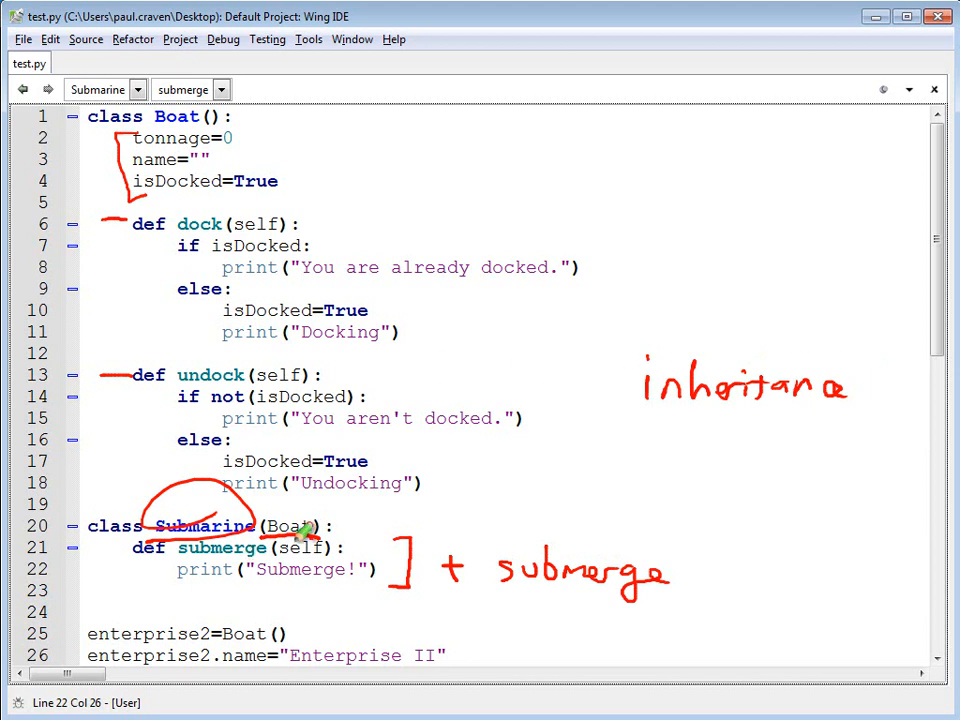
mouse_move(264, 548)
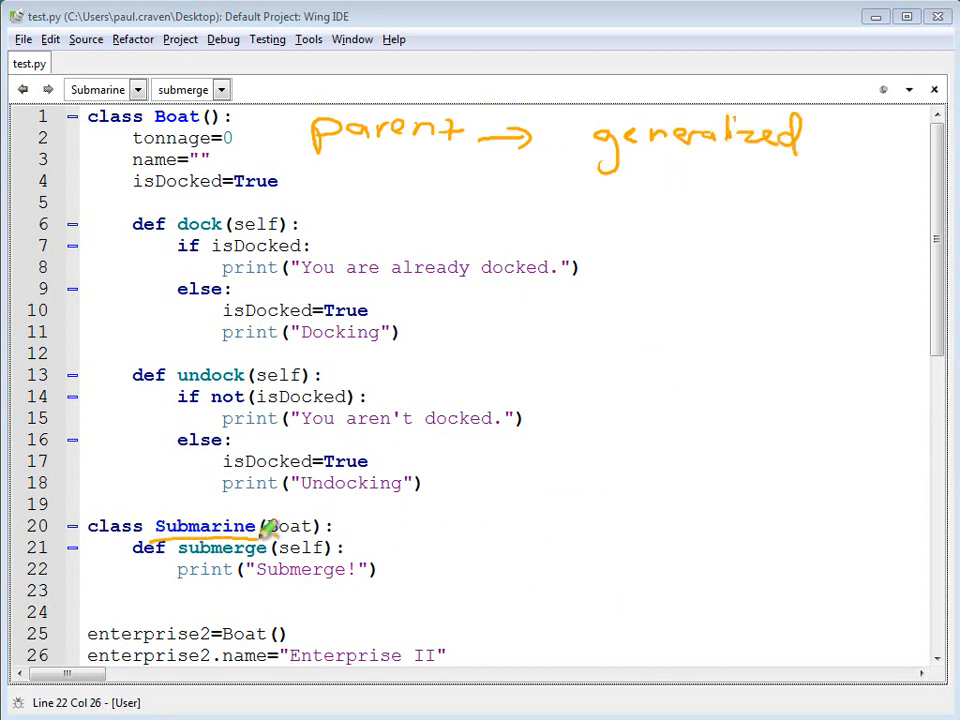
mouse_move(716, 378)
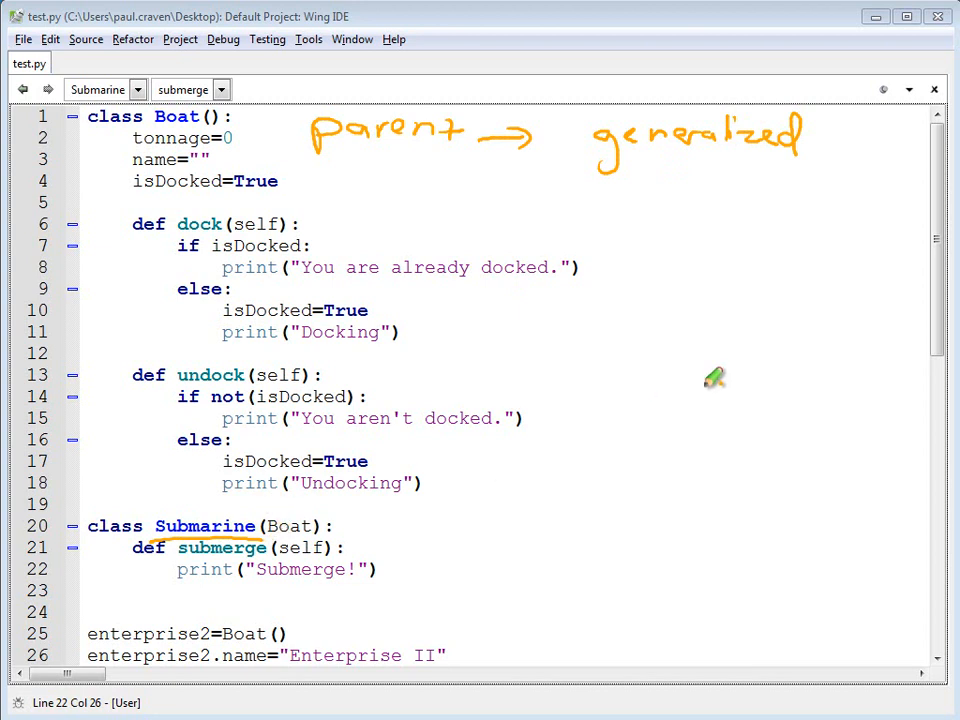
Write the orange "is a" note and the "dolphin is a mammal" example beside the code.
left_click_drag(716, 378, 504, 536)
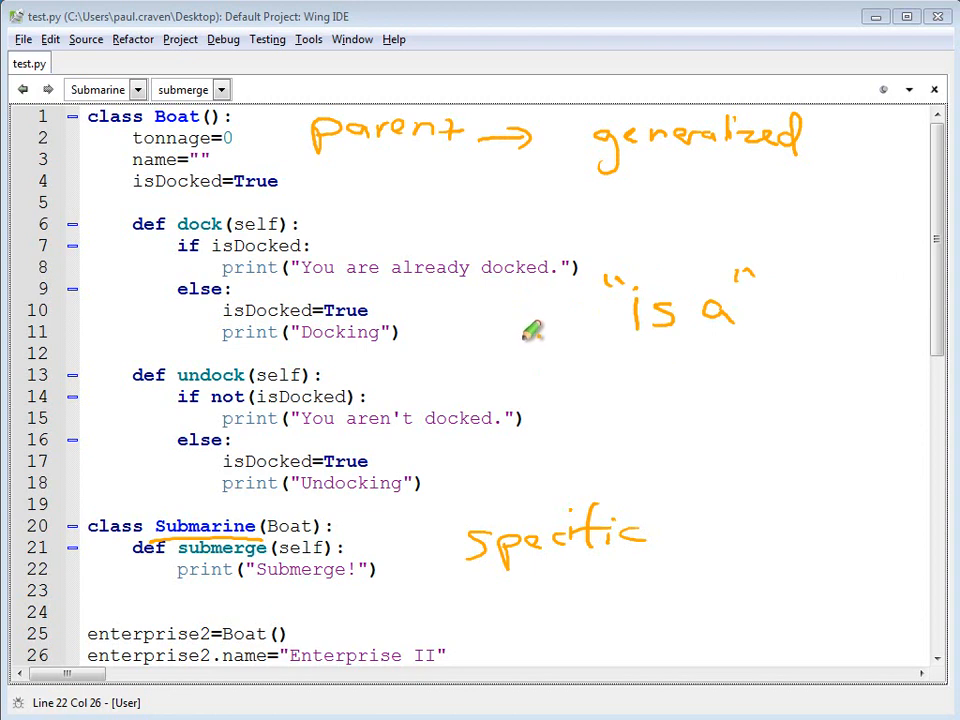
mouse_move(398, 588)
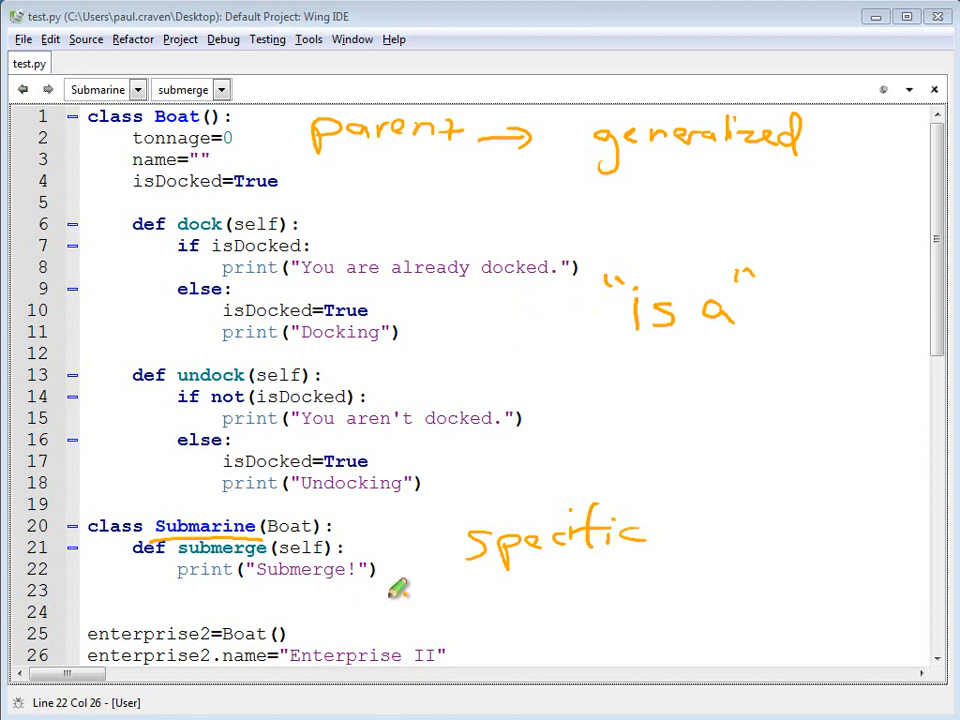
mouse_move(532, 292)
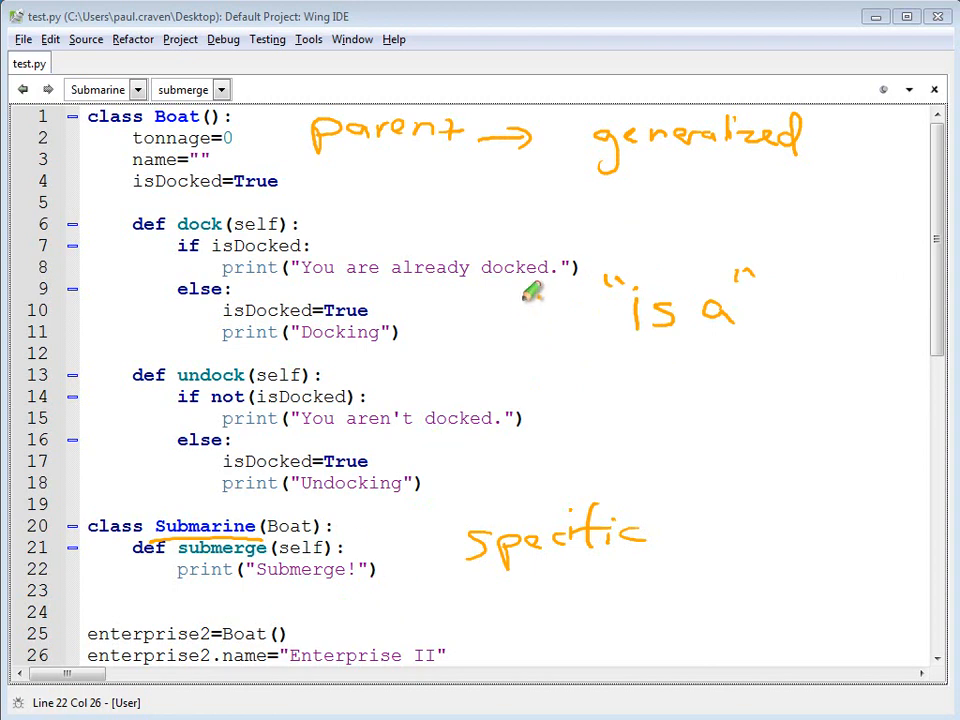
mouse_move(840, 332)
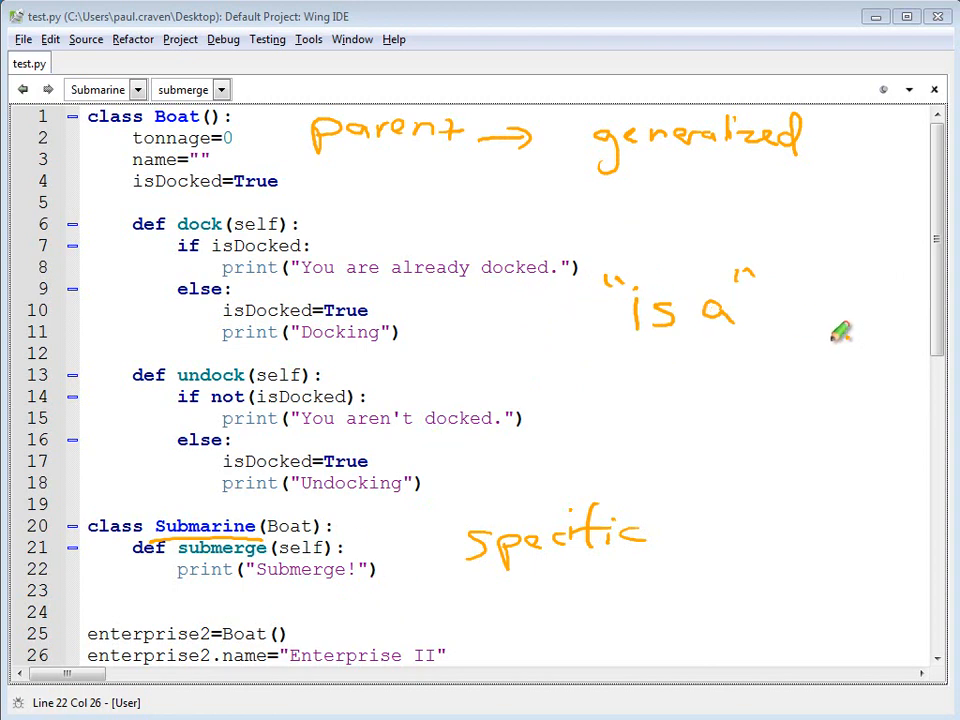
mouse_move(836, 338)
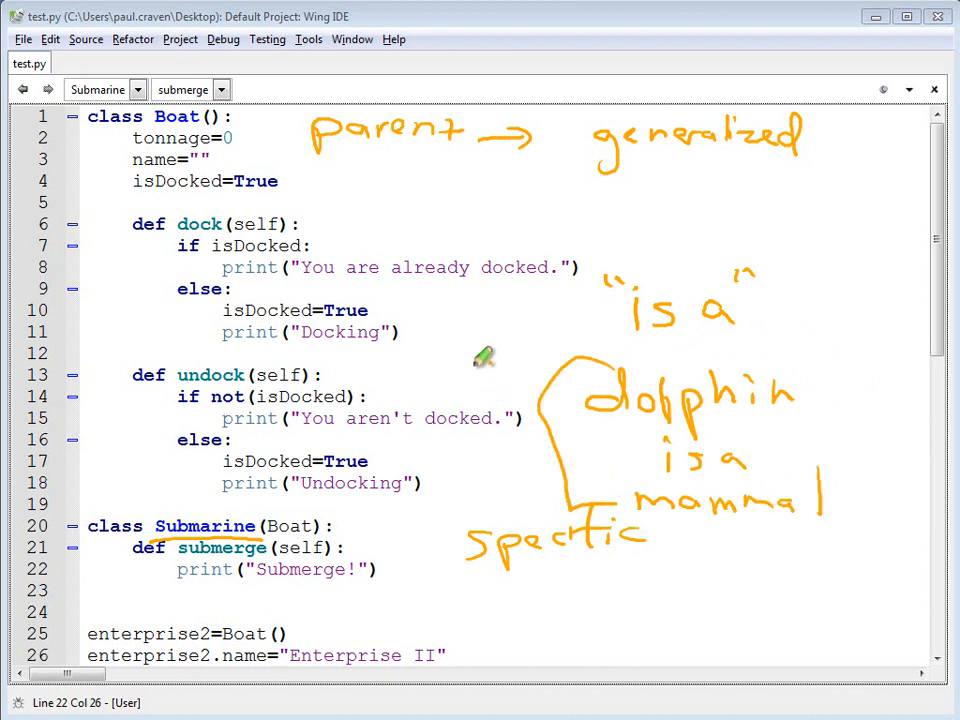
left_click_drag(444, 376, 590, 360)
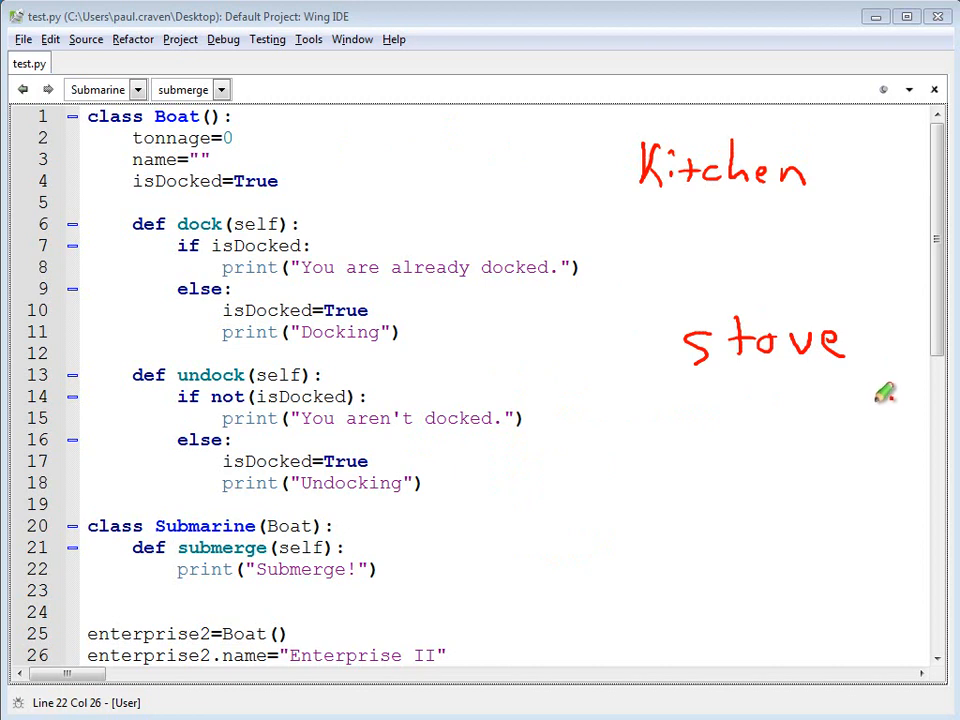
mouse_move(748, 242)
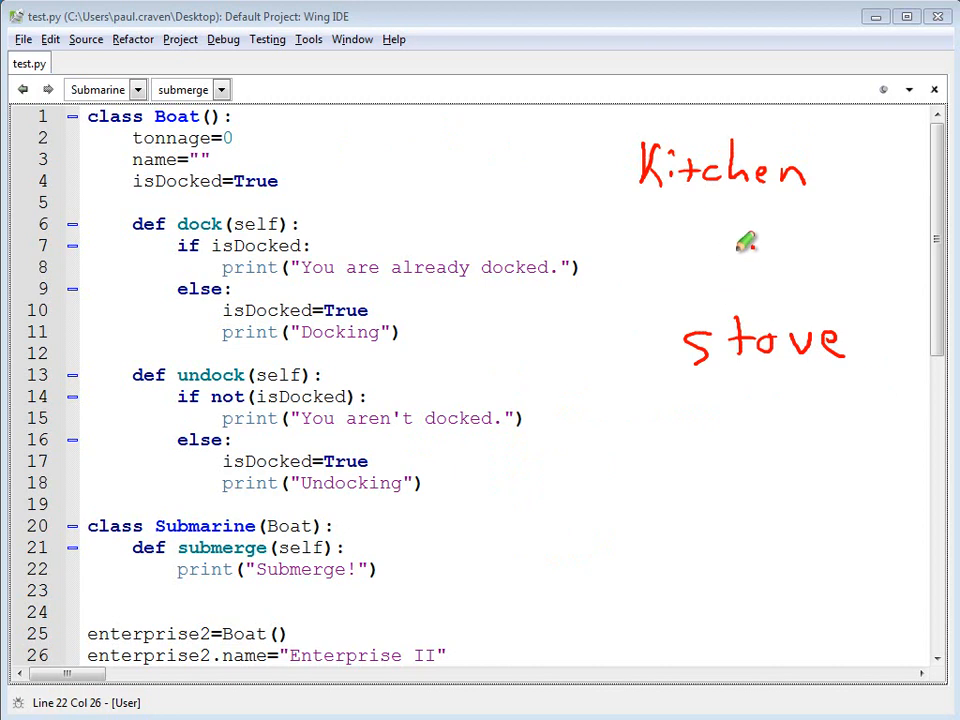
Draw a red X between the "Kitchen" and "stove" notes.
left_click_drag(700, 210, 760, 284)
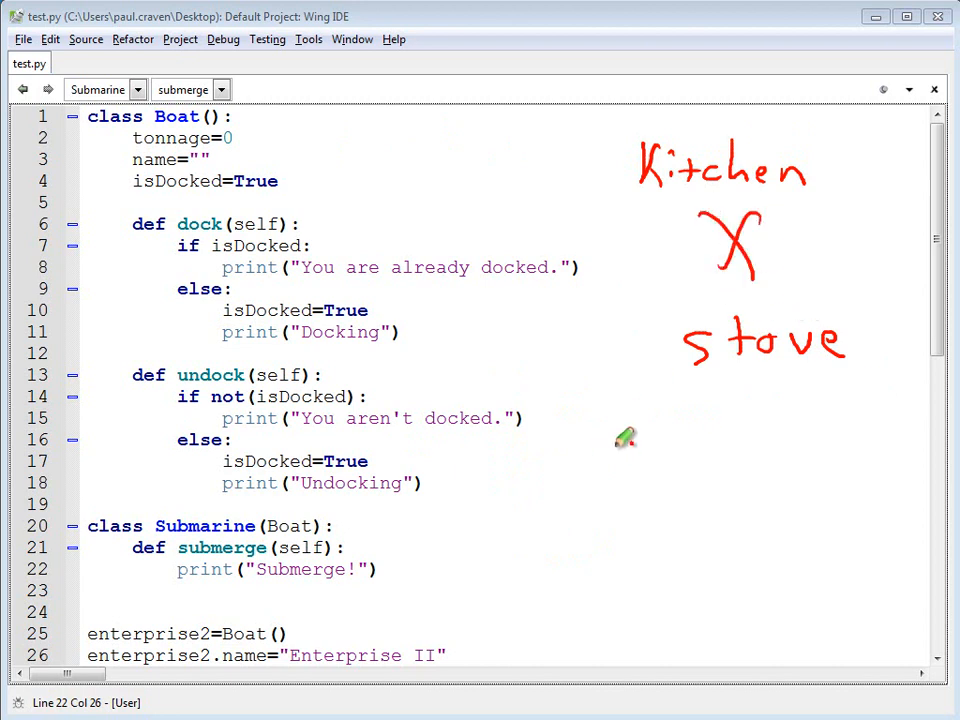
mouse_move(736, 284)
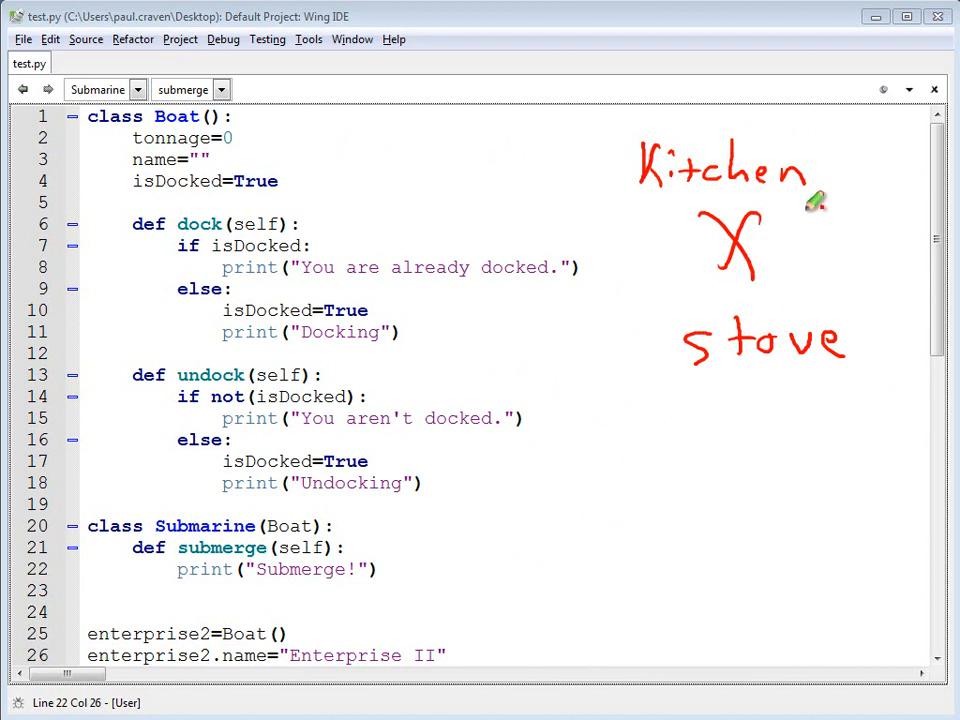
mouse_move(656, 476)
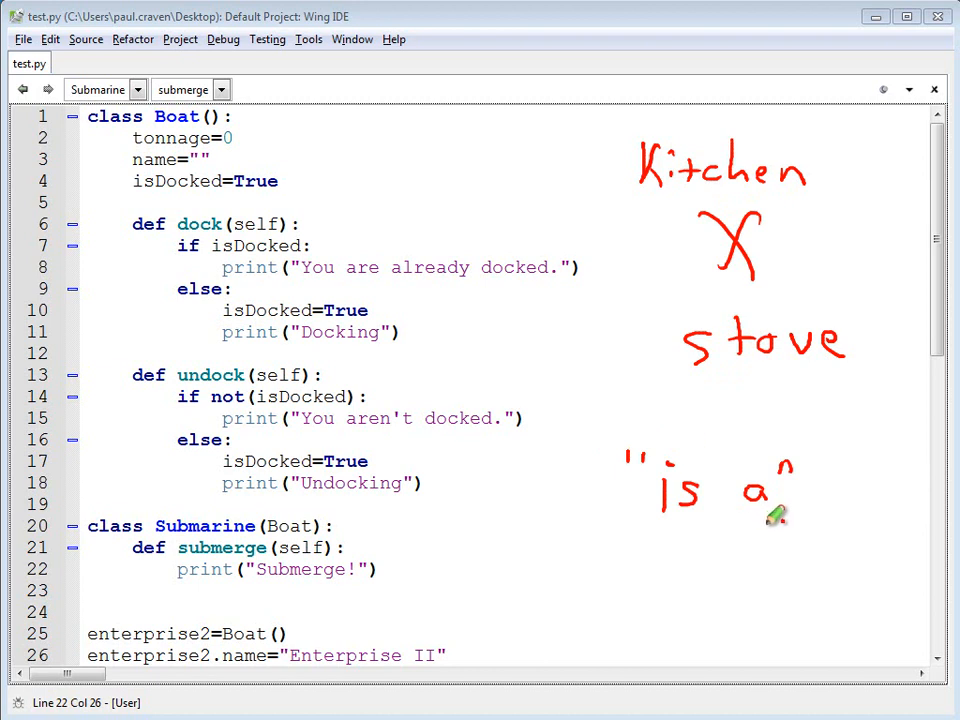
mouse_move(740, 482)
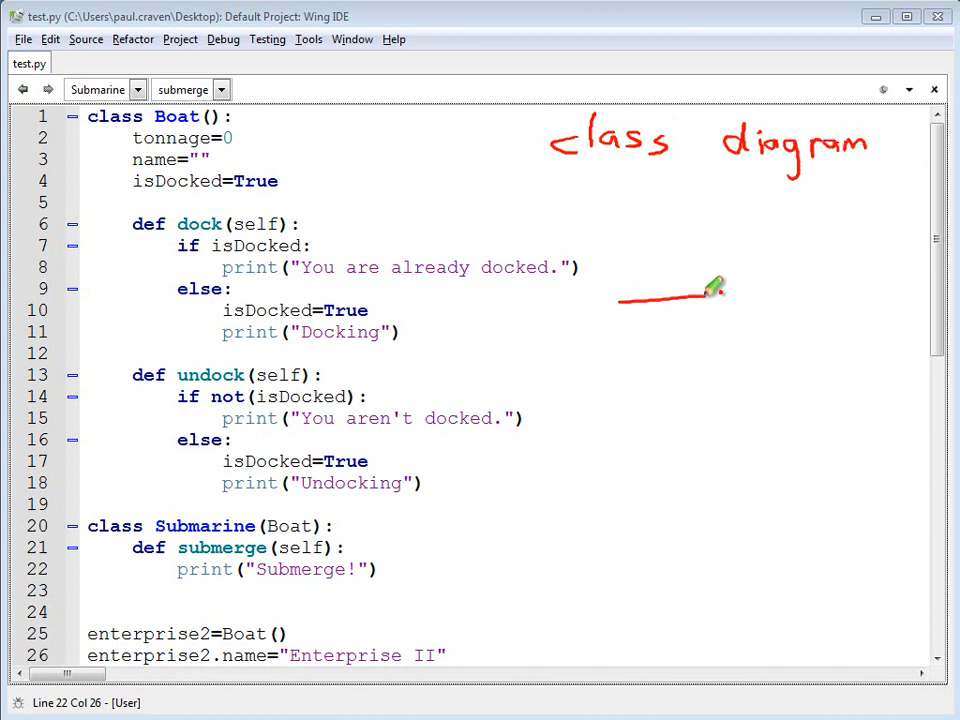
Draw Boat and Submarine boxes and link Submarine to Boat with an inheritance arrow.
left_click_drag(620, 300, 744, 240)
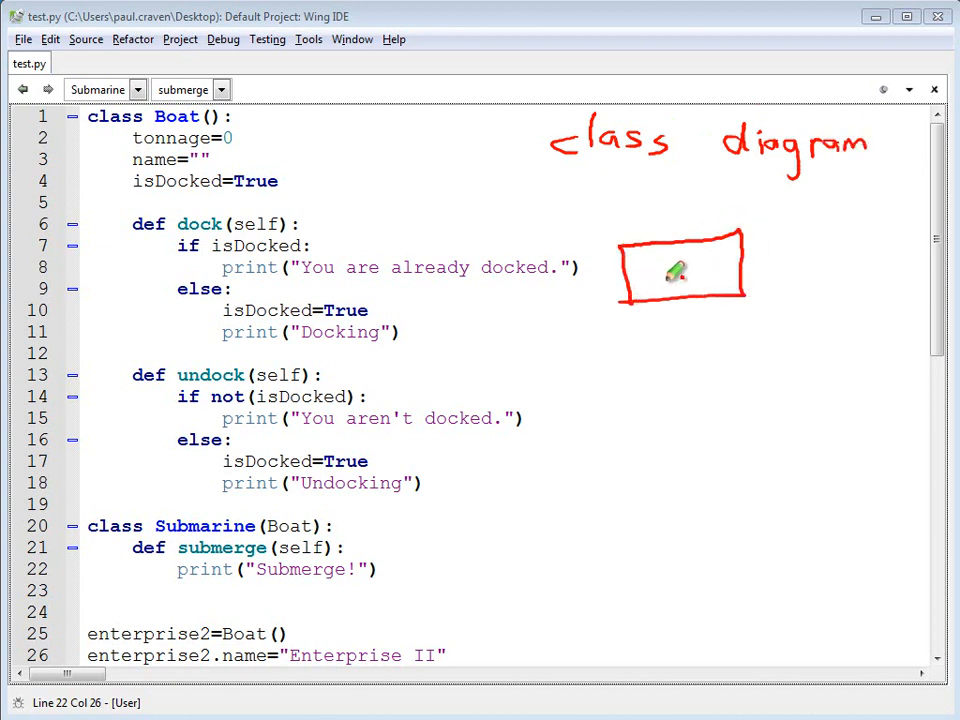
left_click_drag(644, 276, 680, 276)
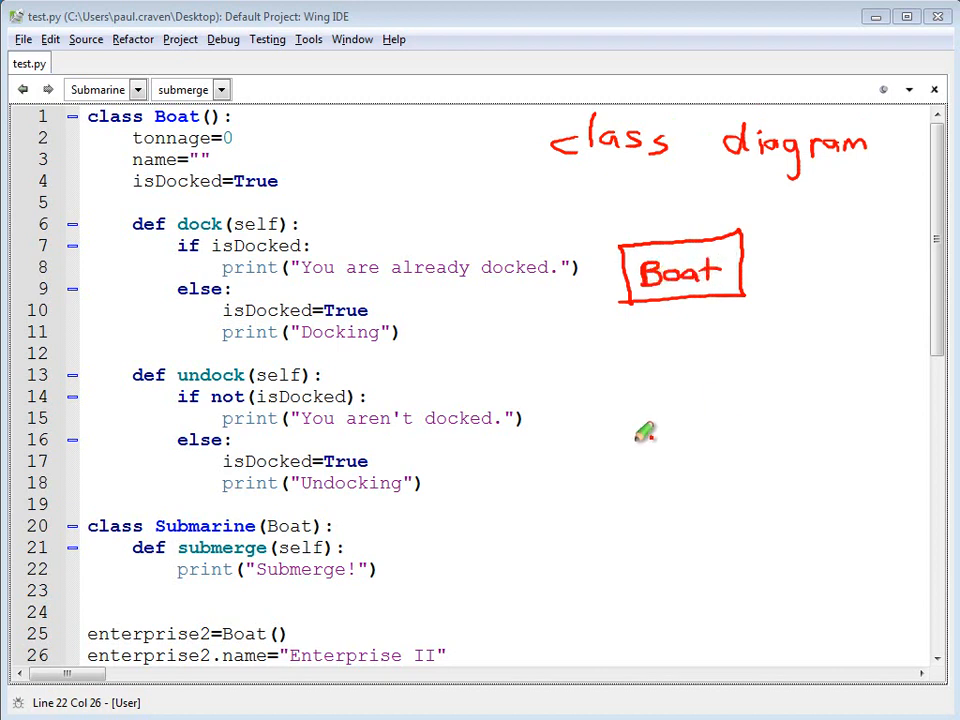
left_click_drag(620, 430, 730, 510)
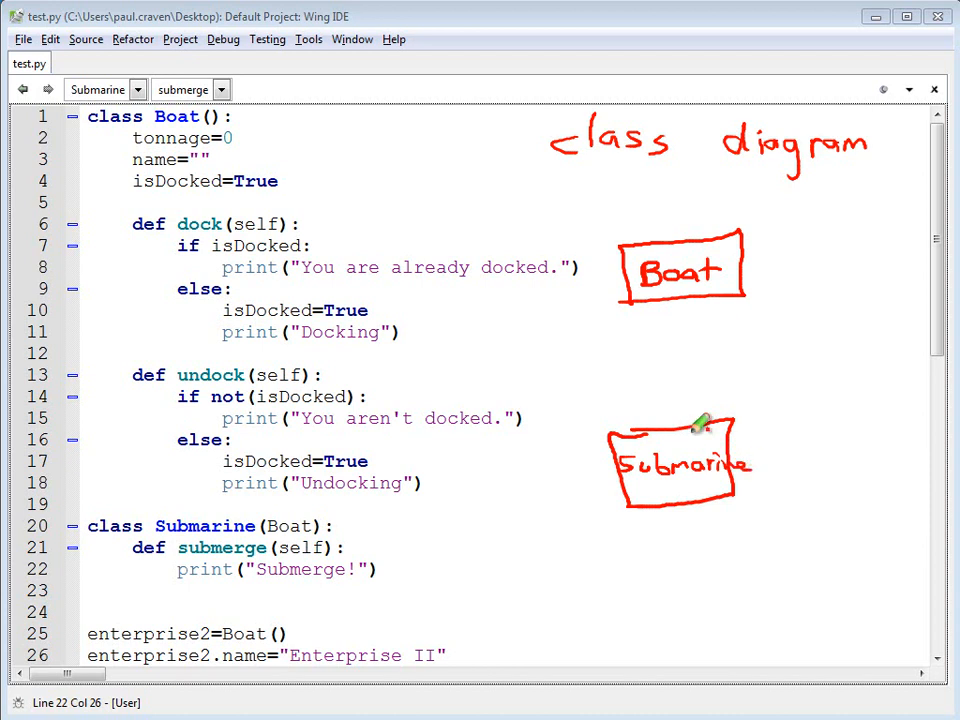
left_click_drag(690, 296, 696, 430)
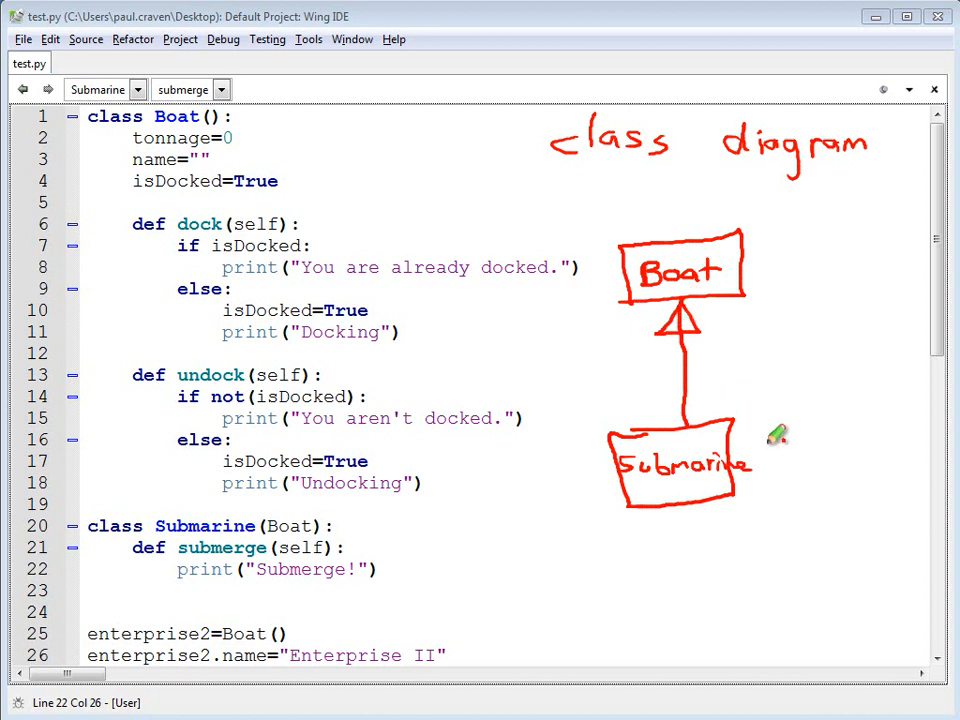
mouse_move(850, 408)
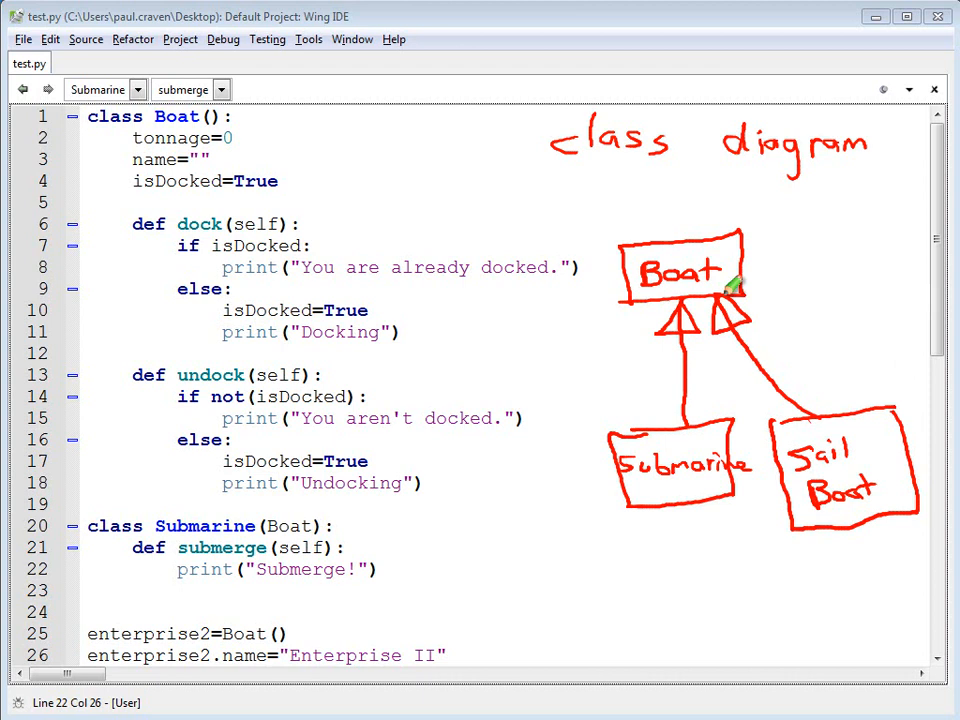
mouse_move(580, 184)
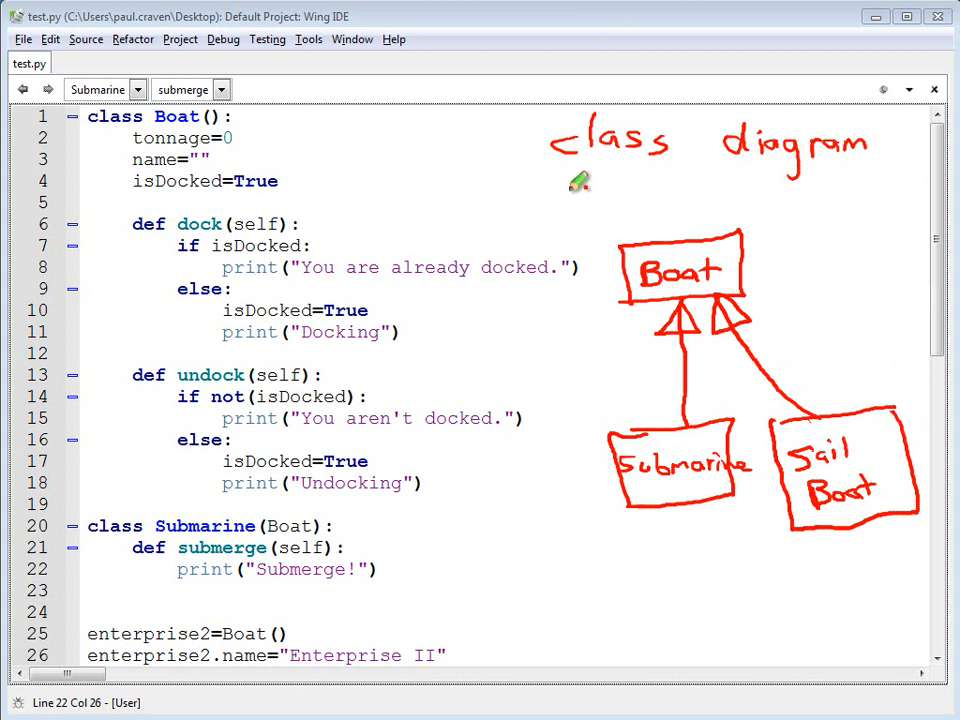